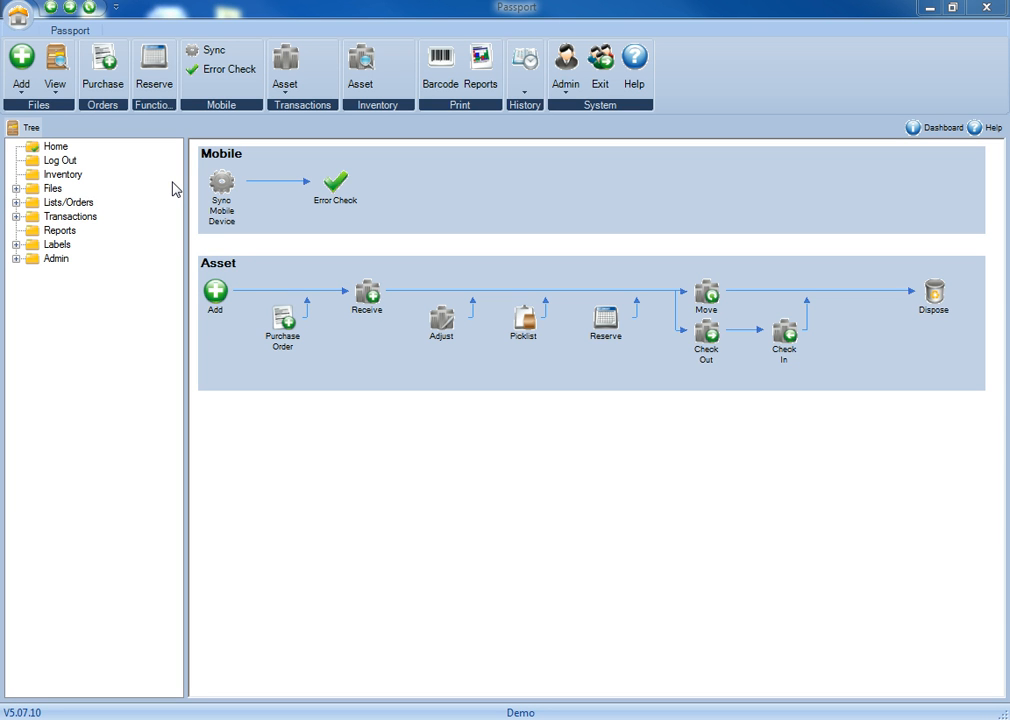
mouse_move(531, 179)
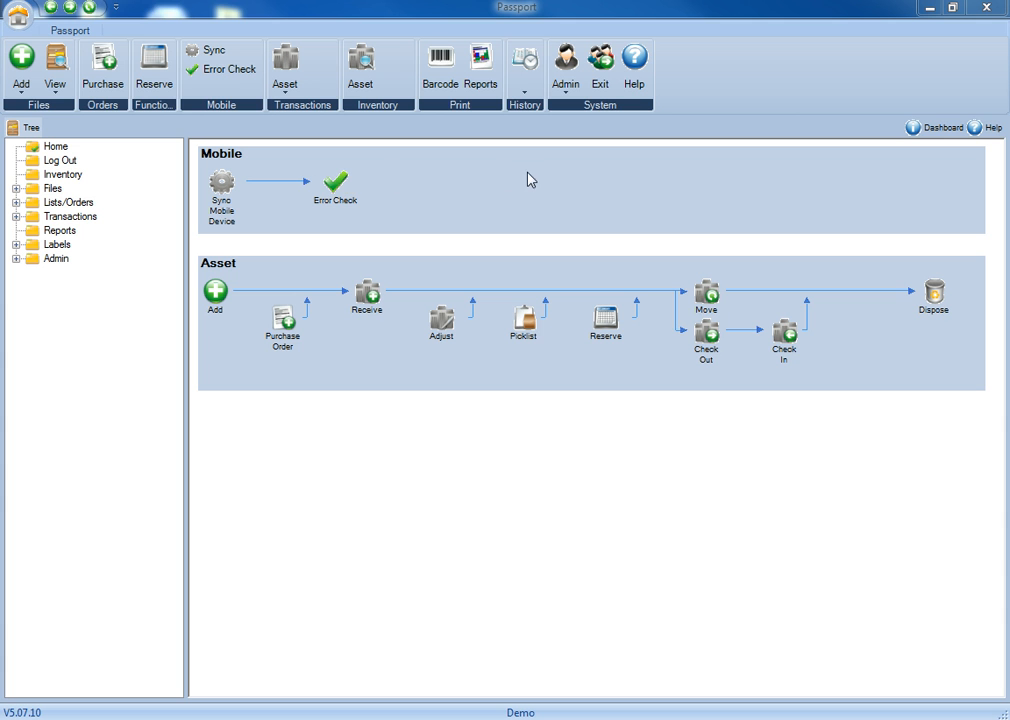
mouse_move(575, 179)
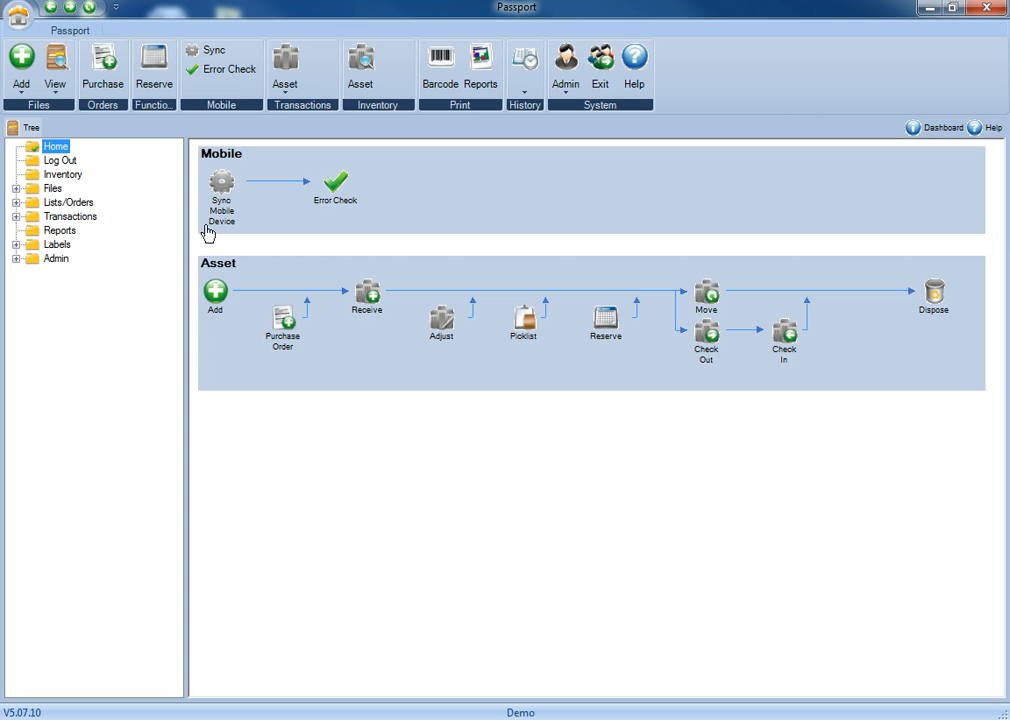
Step: Expand Admin in the navigation tree to list User Settings, Site, Field Control and Users
left_click(16, 258)
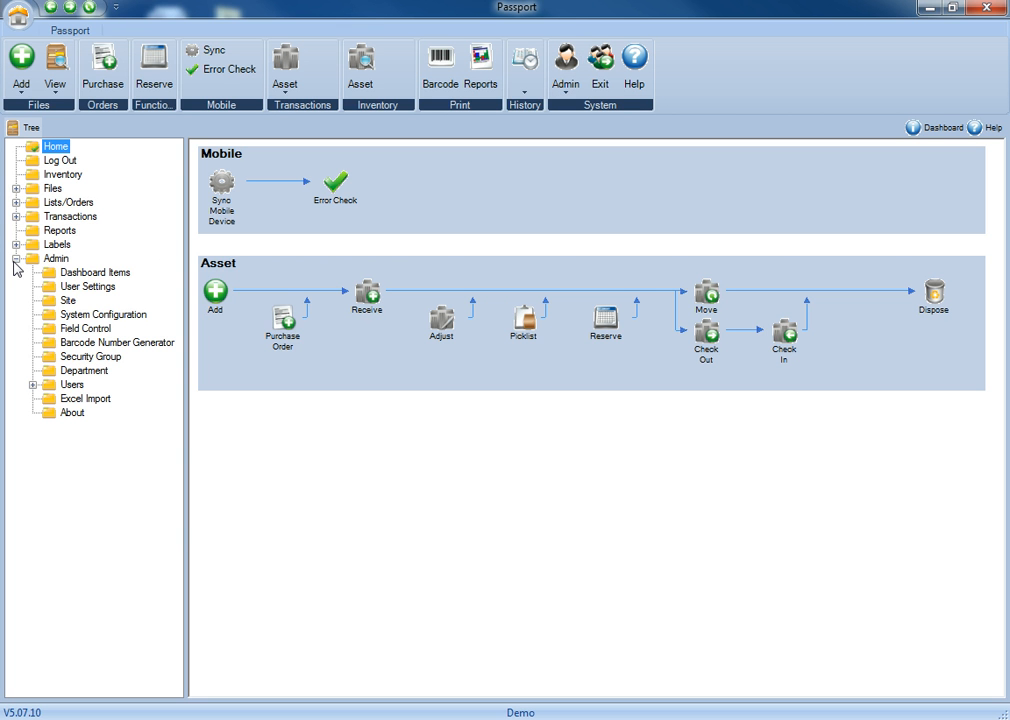
Step: Open System Configuration under Admin to view its General tab settings
left_click(102, 314)
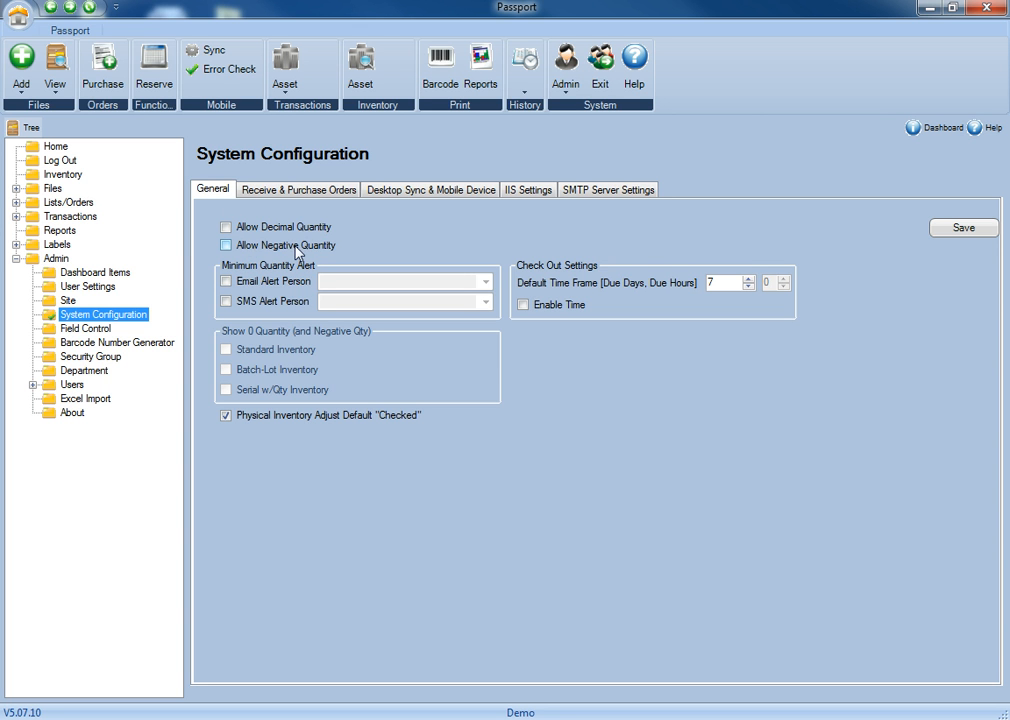
mouse_move(328, 253)
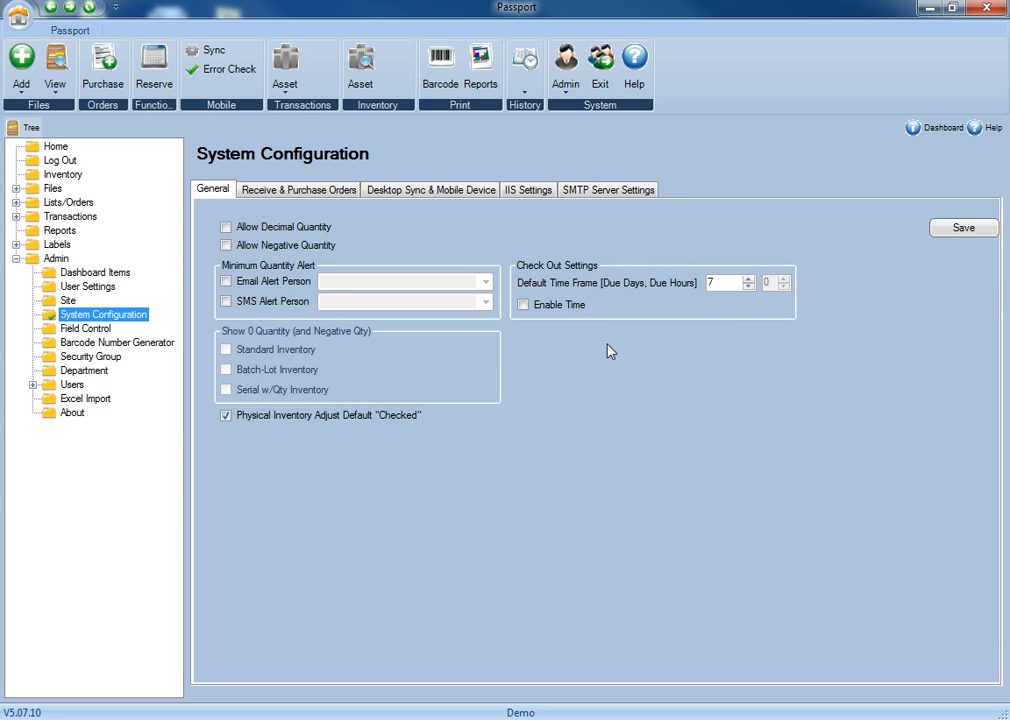
mouse_move(588, 359)
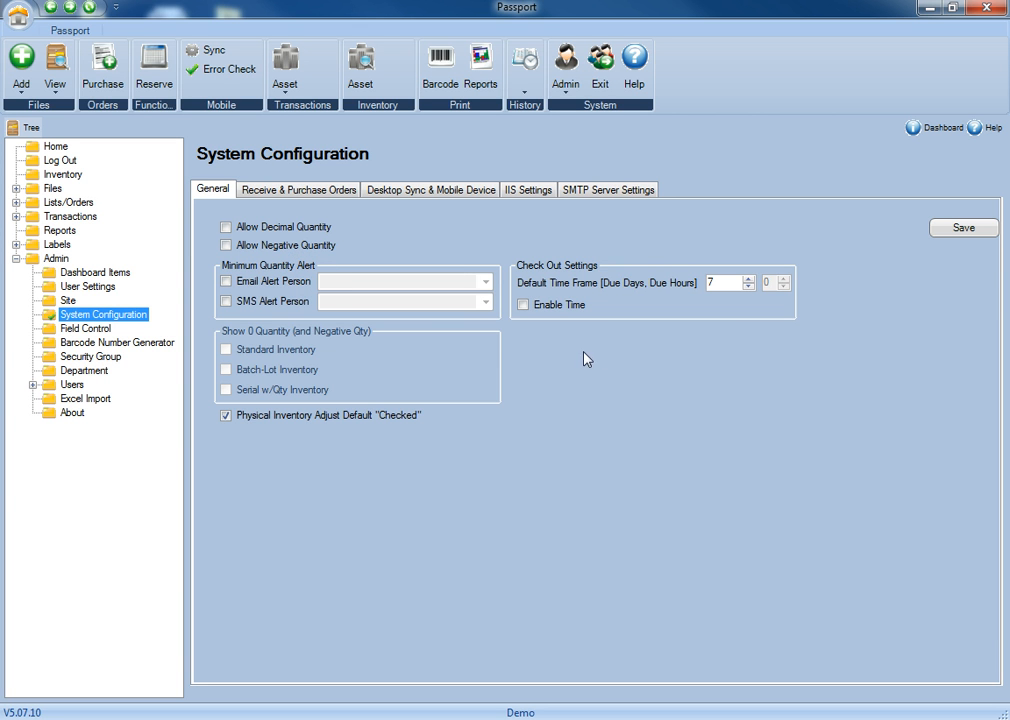
mouse_move(573, 270)
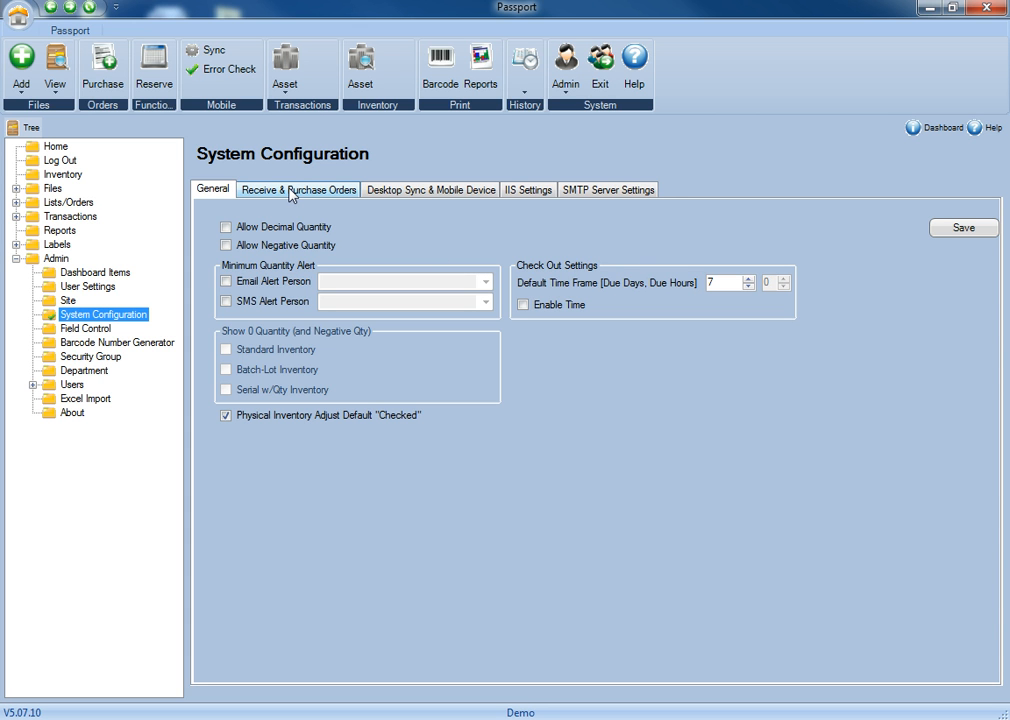
Step: Review the Receive & Purchase Orders options, then switch to Desktop Sync & Mobile Device
left_click(298, 189)
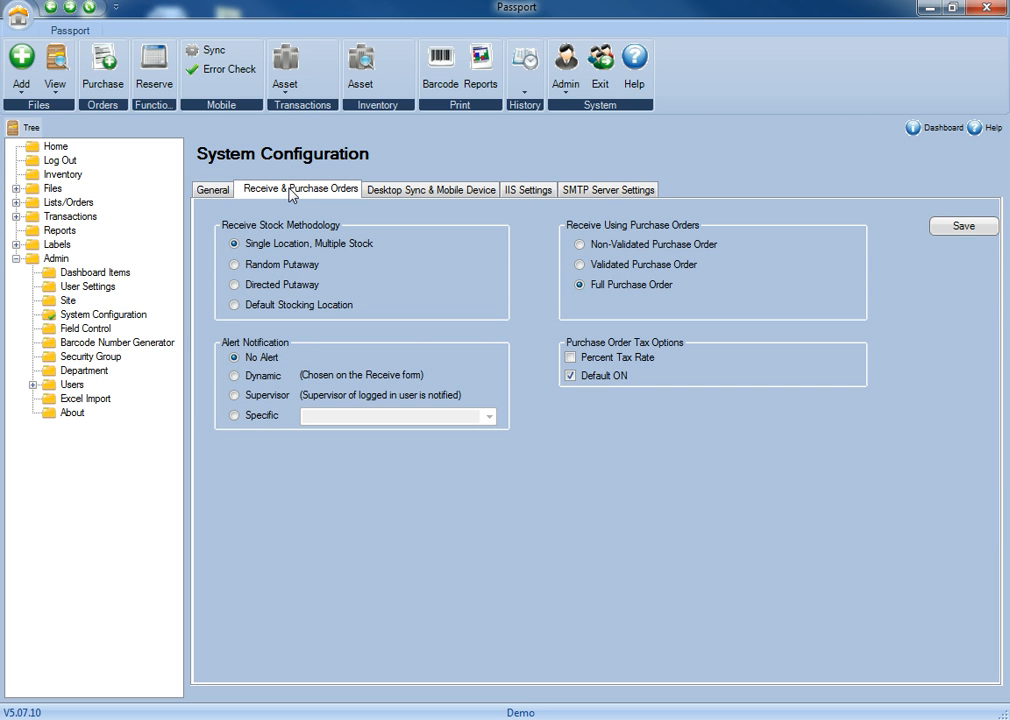
mouse_move(246, 234)
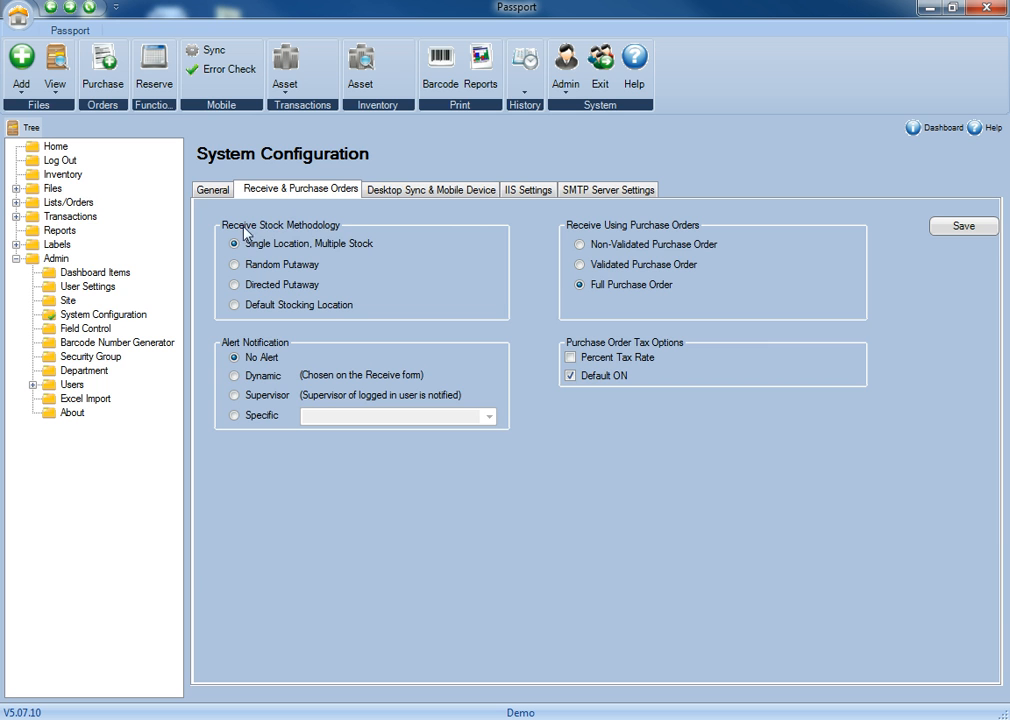
mouse_move(222, 232)
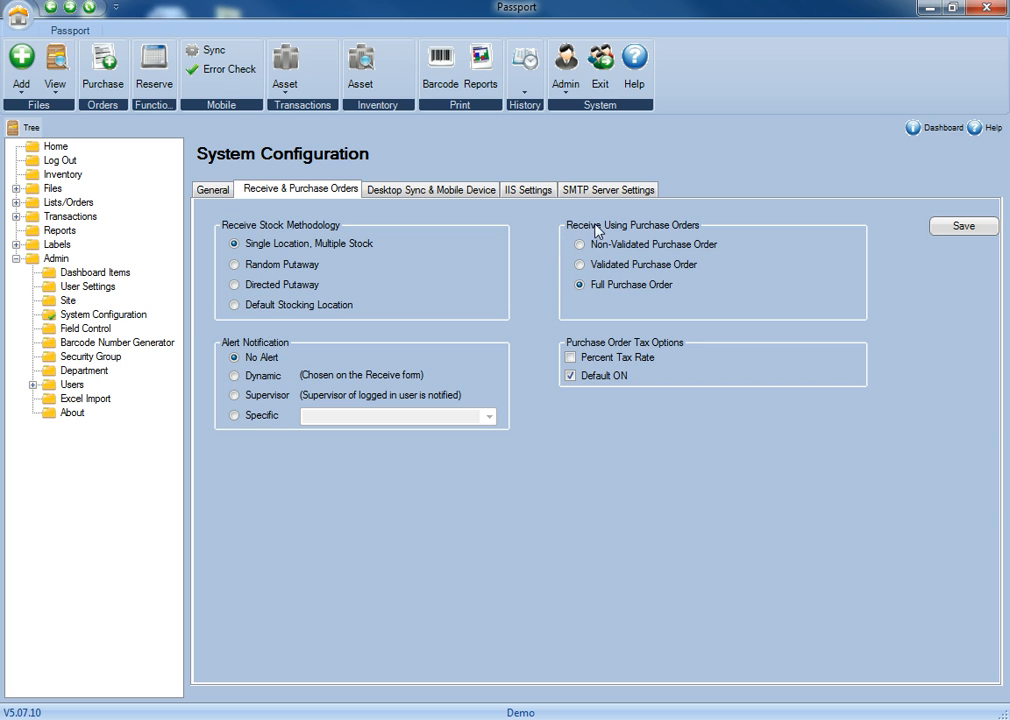
mouse_move(675, 233)
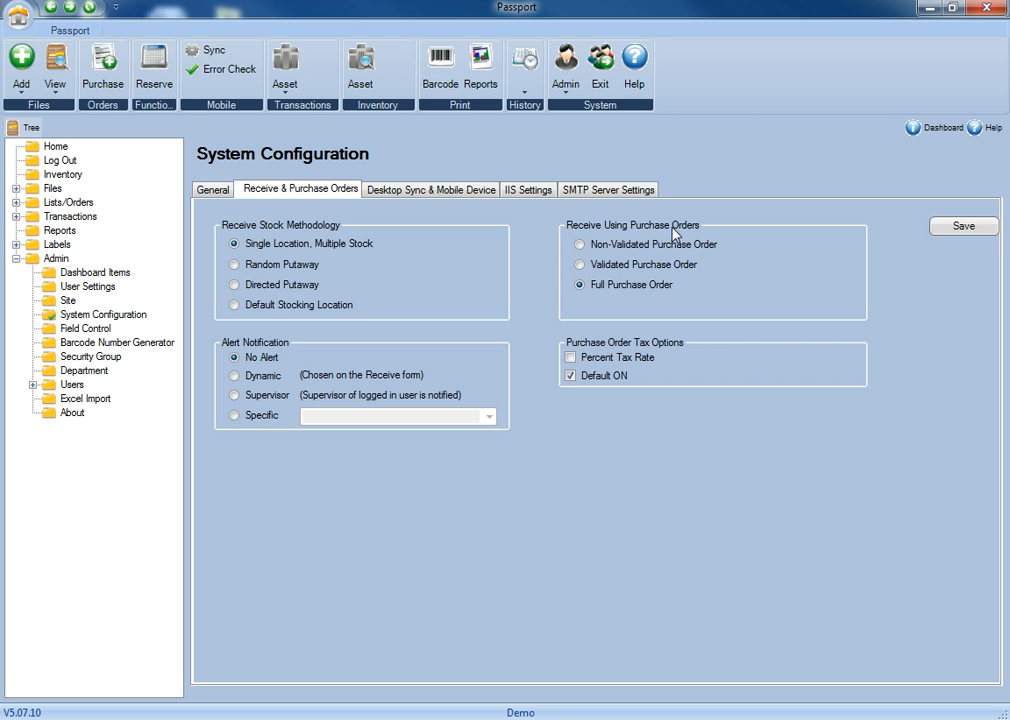
mouse_move(700, 338)
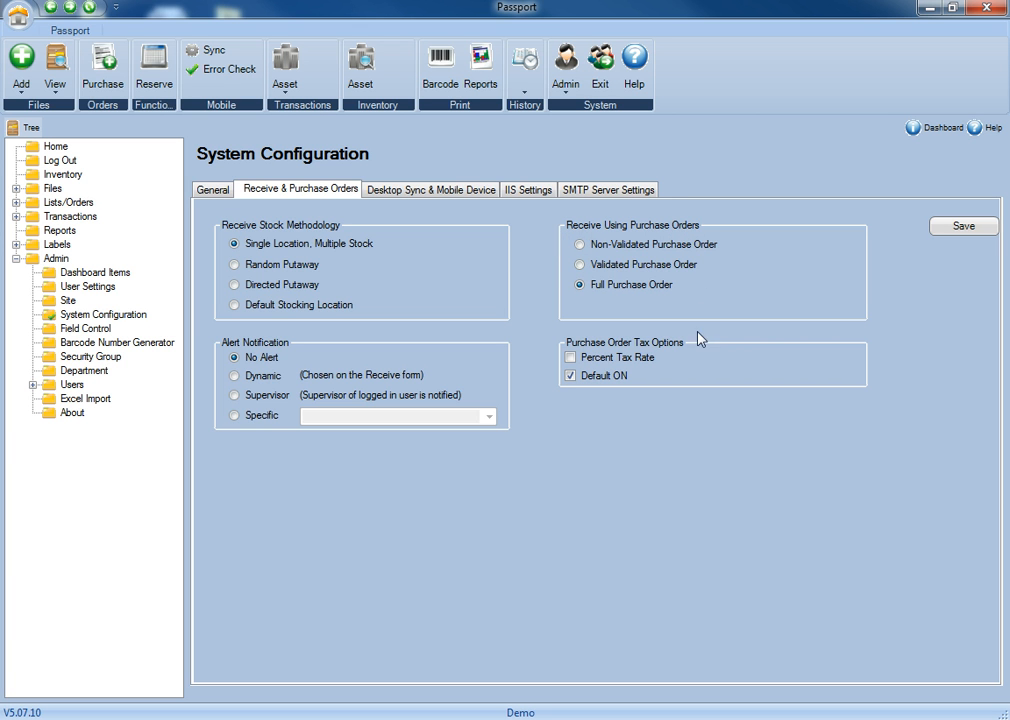
left_click(571, 357)
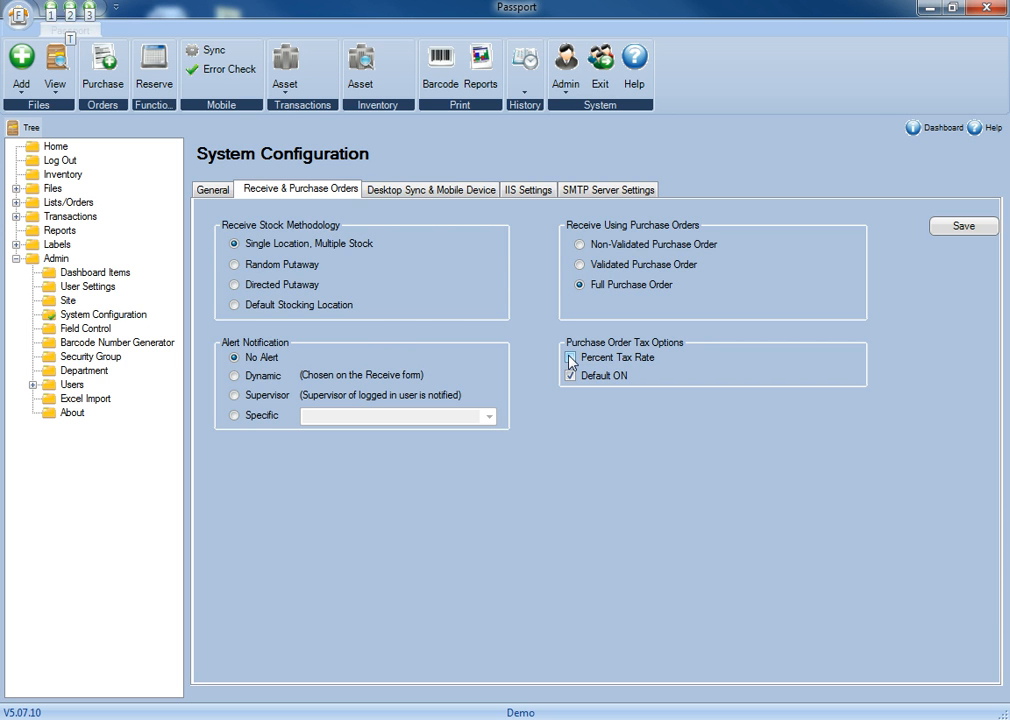
left_click(430, 189)
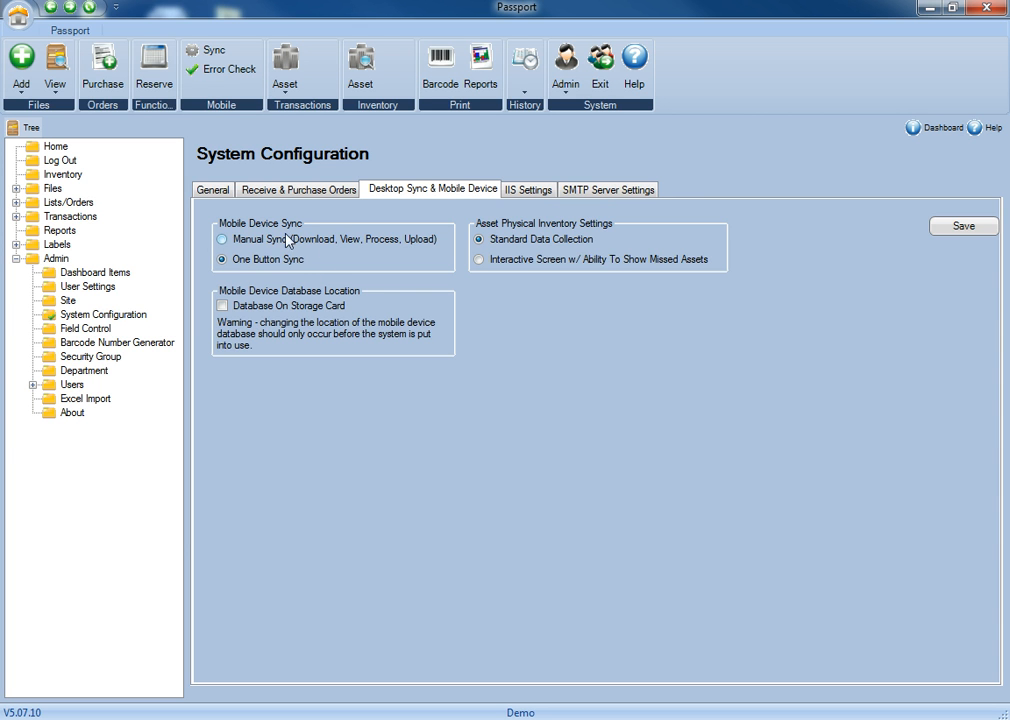
mouse_move(412, 245)
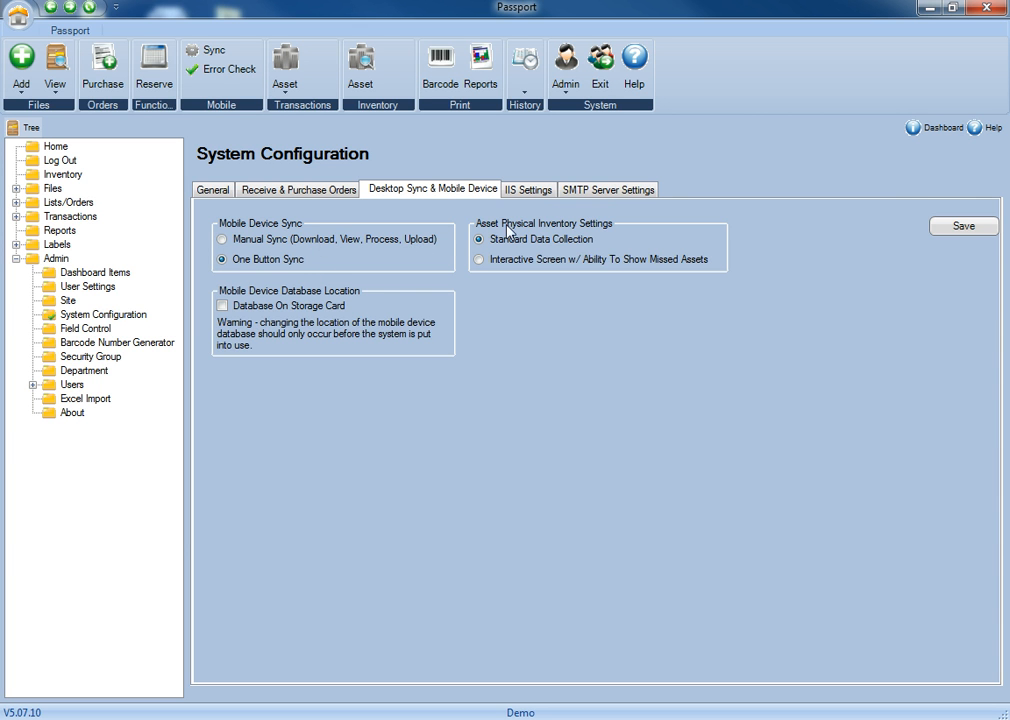
mouse_move(630, 230)
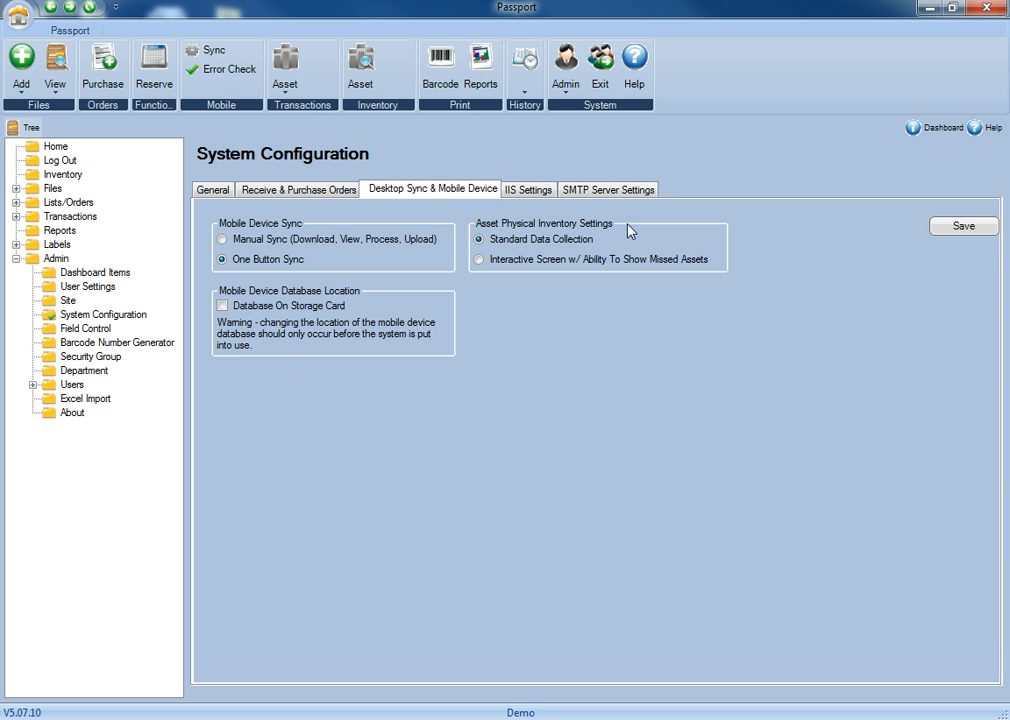
mouse_move(632, 223)
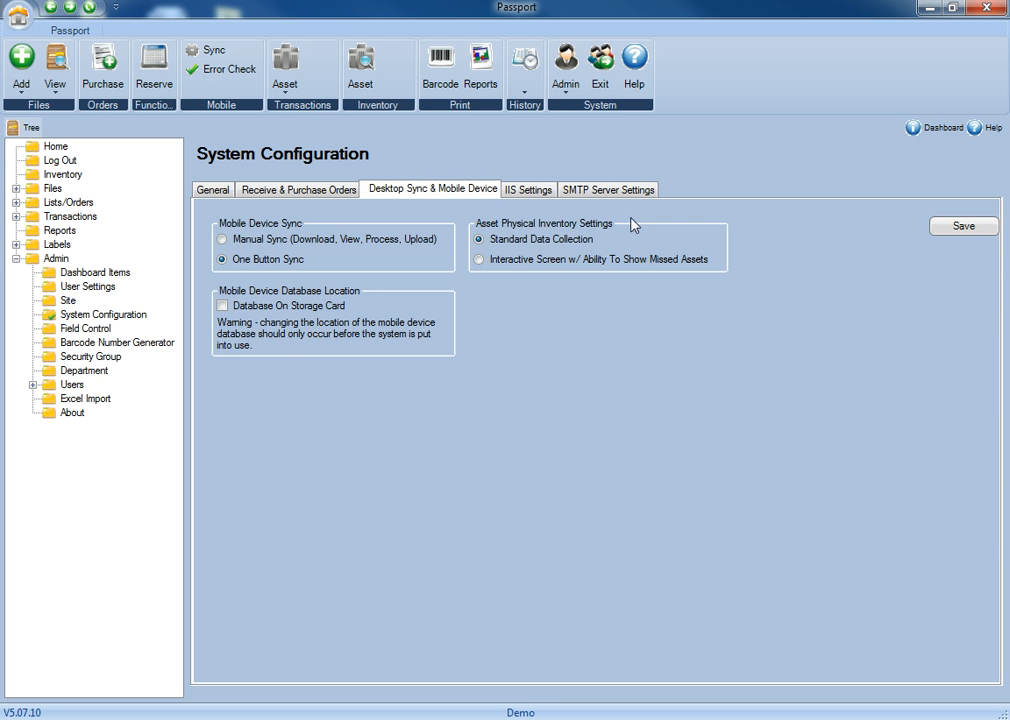
Step: Leave the Desktop Sync & Mobile Device settings for the IIS Settings tab
left_click(528, 190)
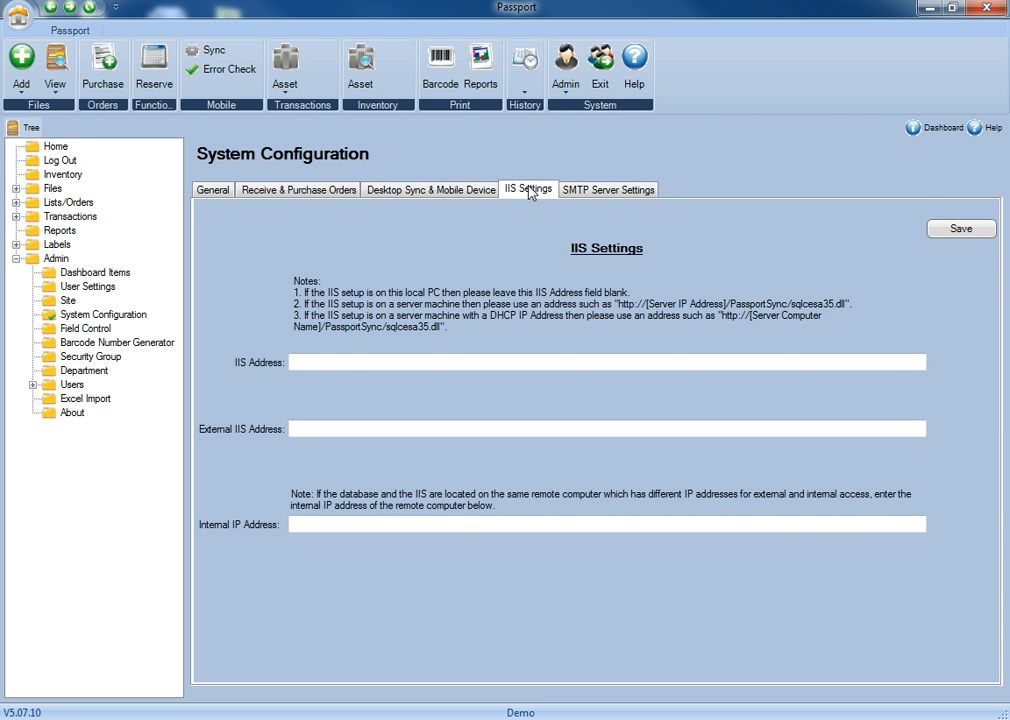
mouse_move(521, 208)
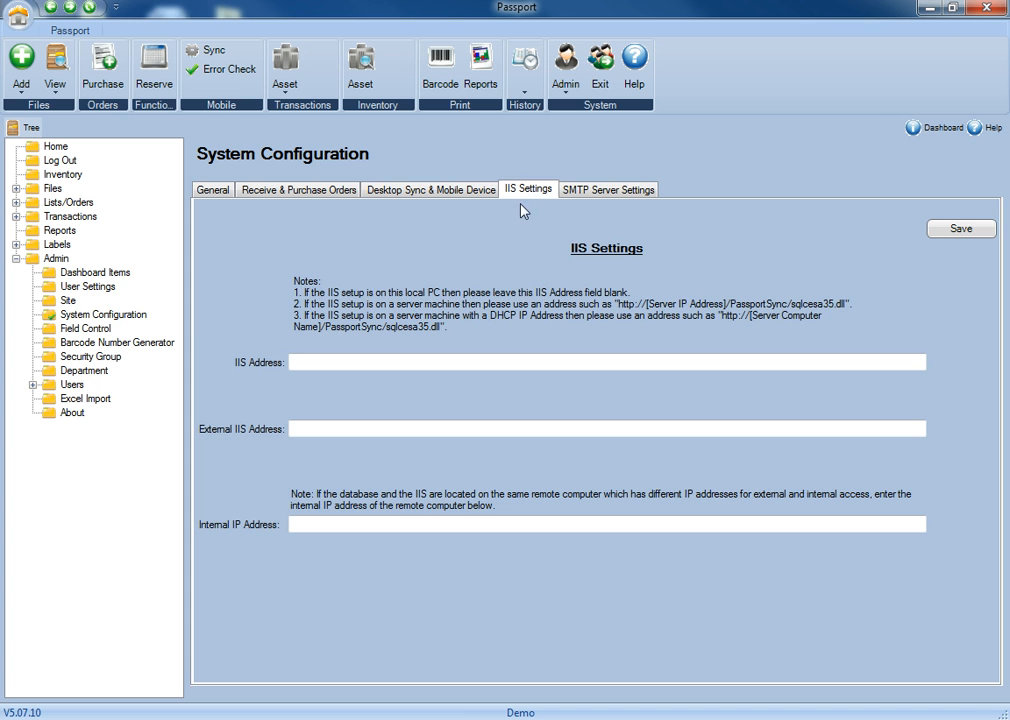
mouse_move(611, 297)
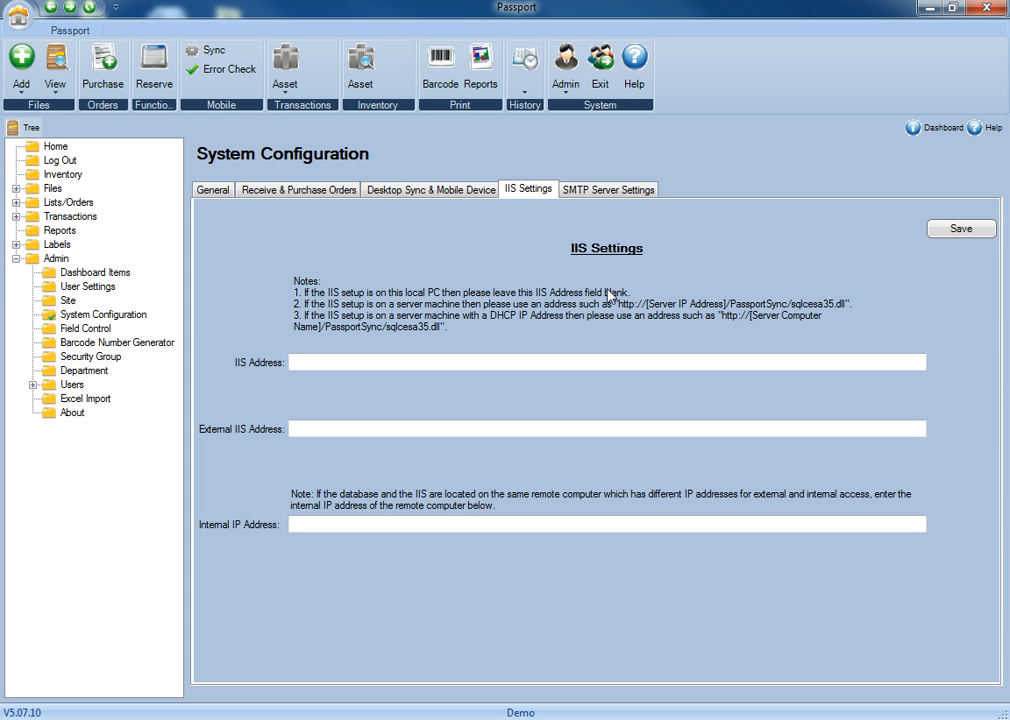
mouse_move(645, 292)
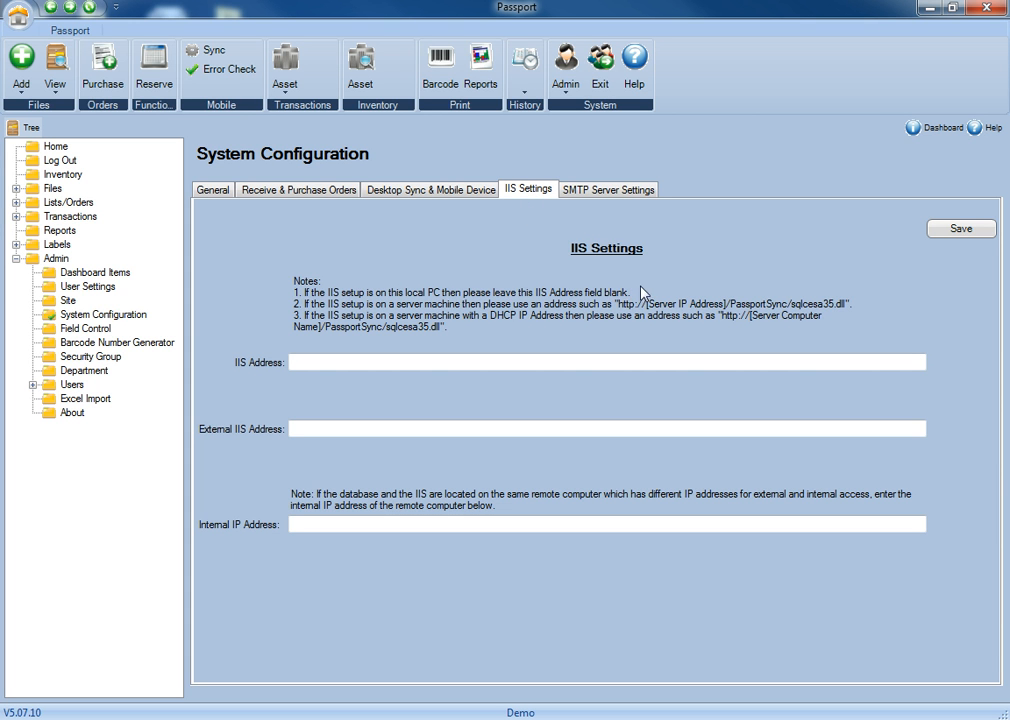
mouse_move(633, 298)
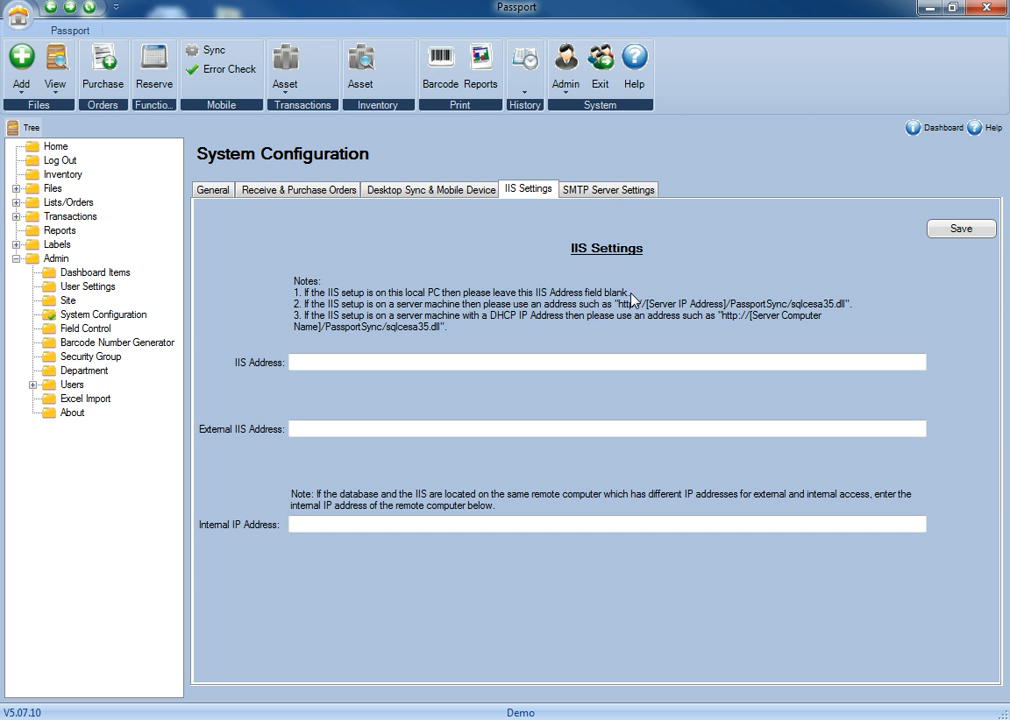
mouse_move(608, 189)
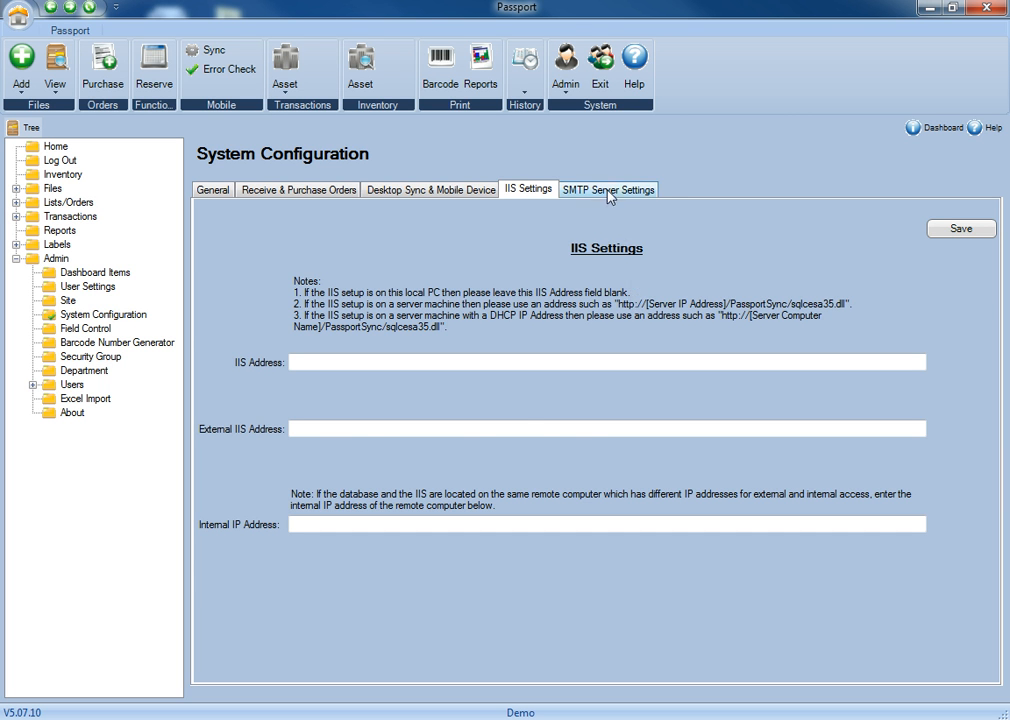
Step: Switch to SMTP Server Settings and place the cursor in the SMTP Server Address box
left_click(608, 189)
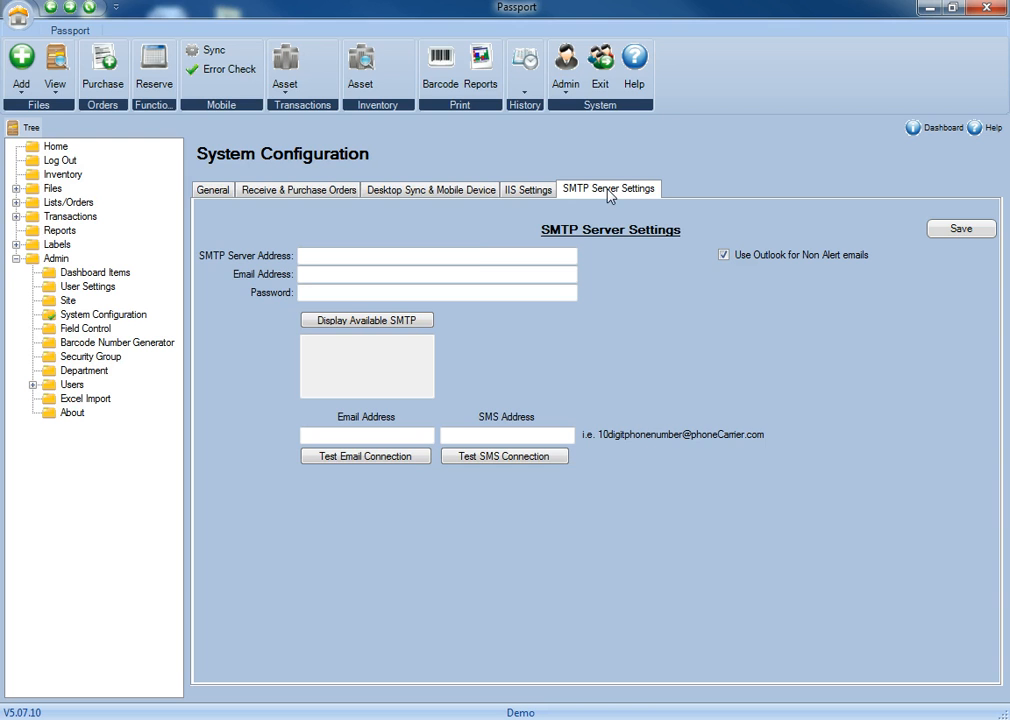
left_click(437, 255)
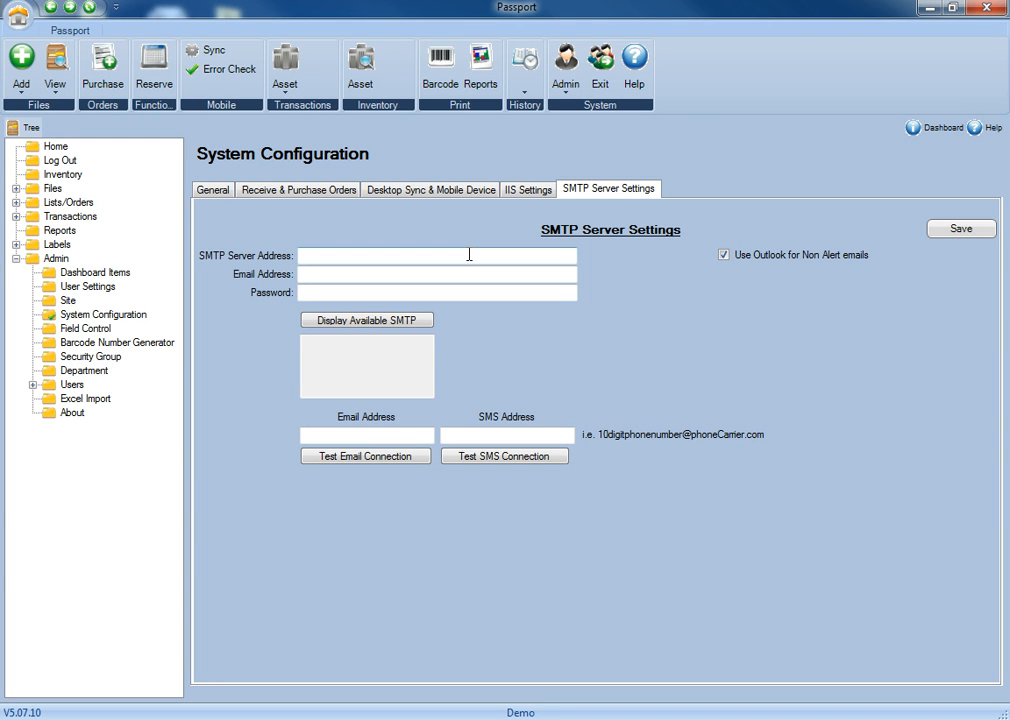